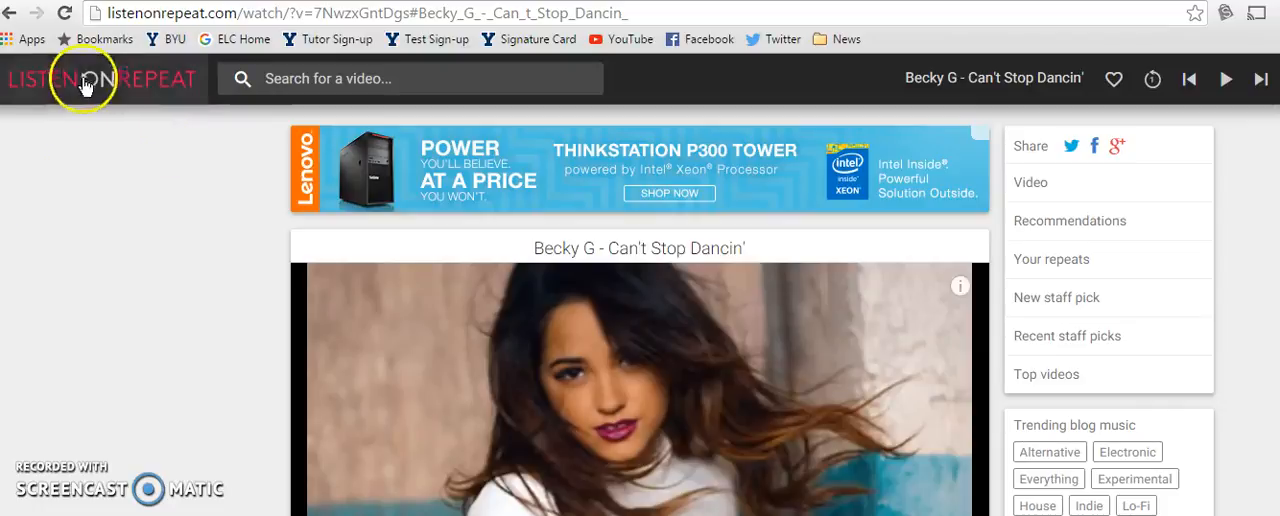
{"action": "mouse_move", "coordinate": [156, 84]}
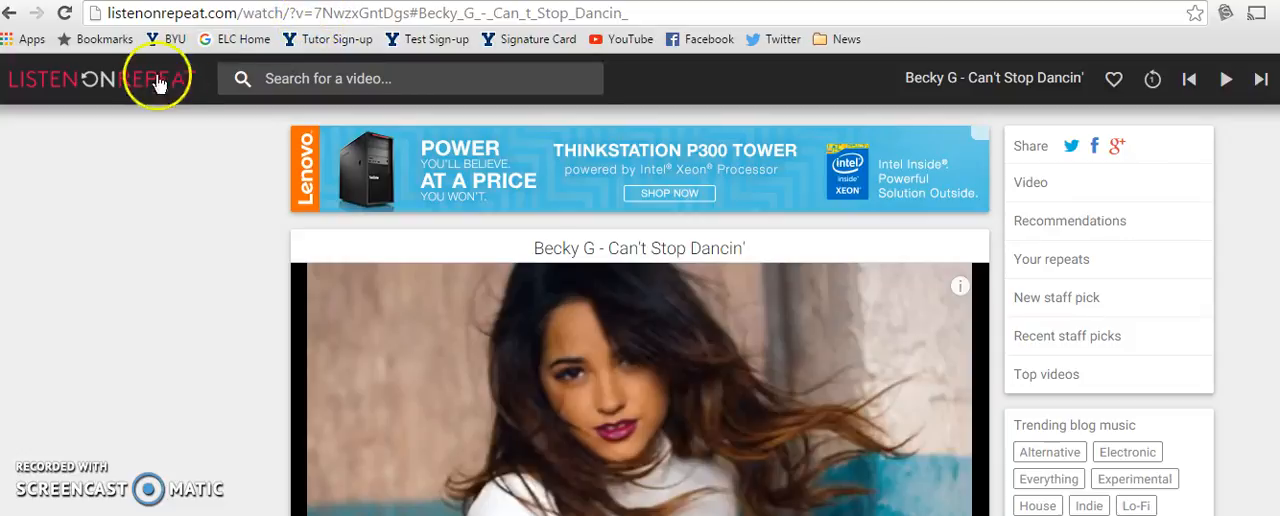
{"action": "mouse_move", "coordinate": [108, 136]}
{"action": "type", "text": "www.youtube.com"}
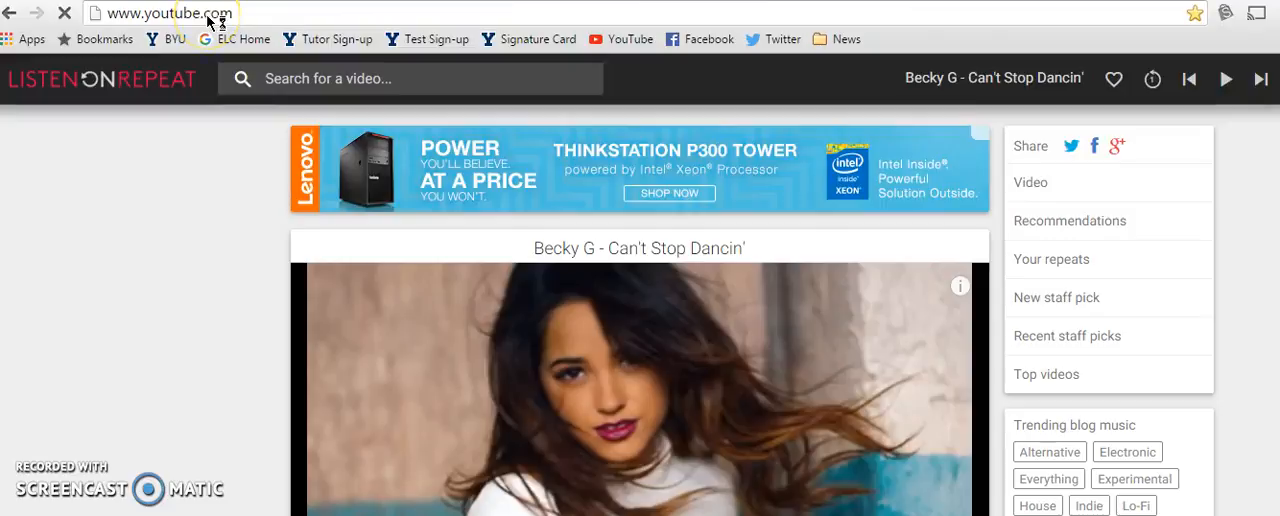
- Search YouTube for 'becky g can't stop dancing' and start the Becky G - Can't Stop Dancin' video
{"action": "left_click", "coordinate": [624, 40]}
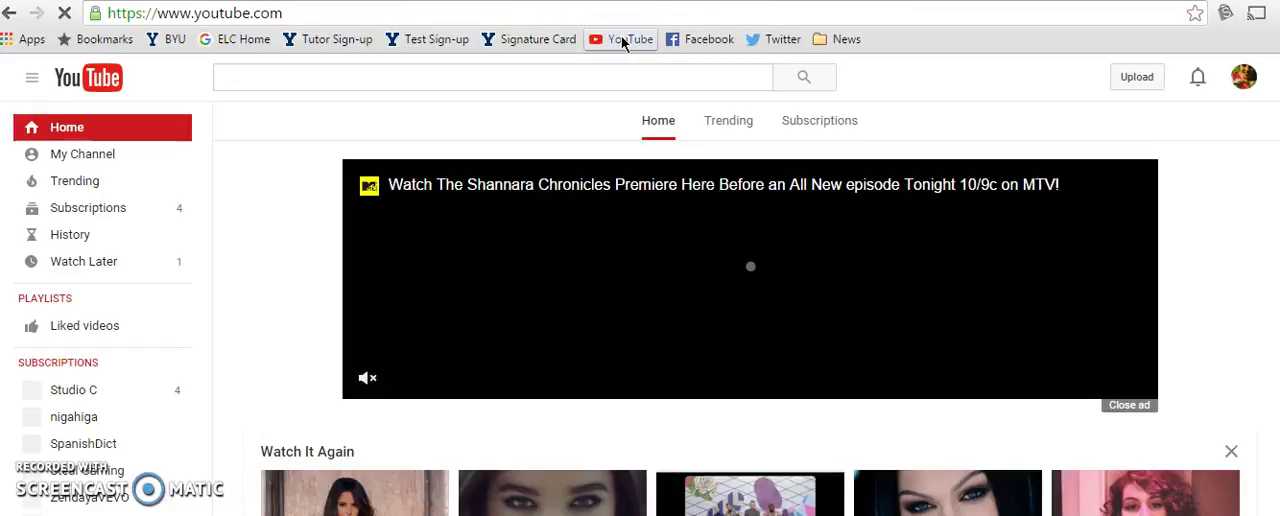
{"action": "left_click", "coordinate": [468, 76]}
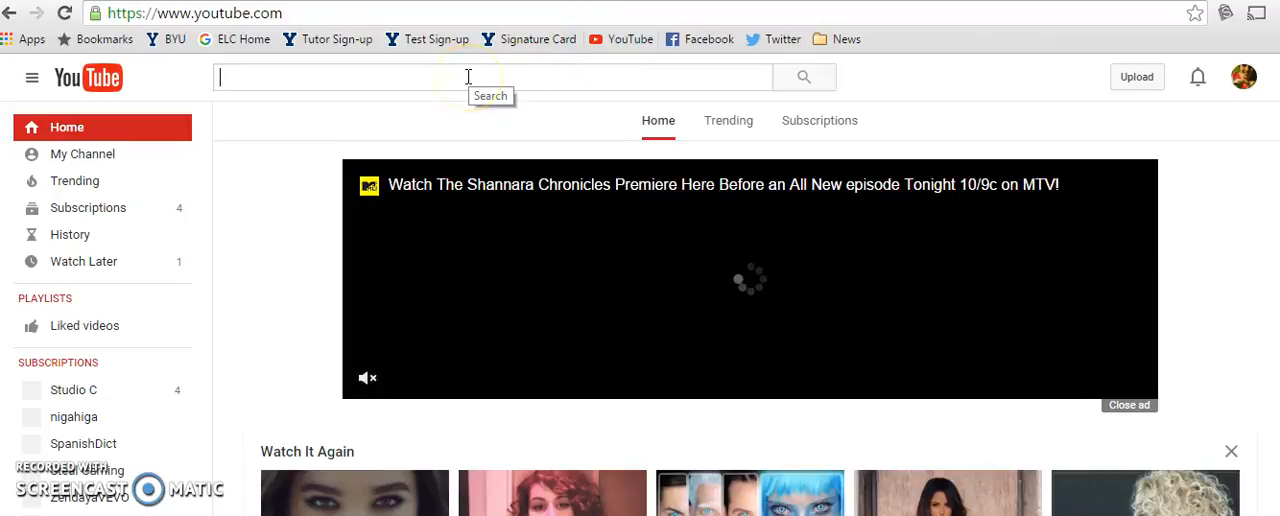
{"action": "type", "text": "becky g can't stop dancing"}
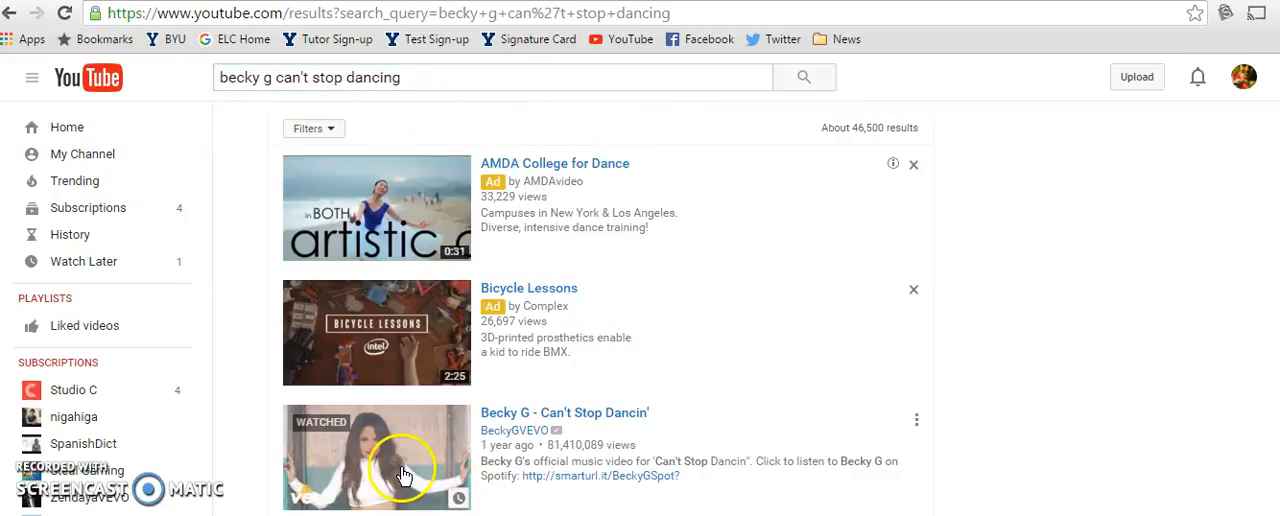
{"action": "left_click", "coordinate": [400, 472]}
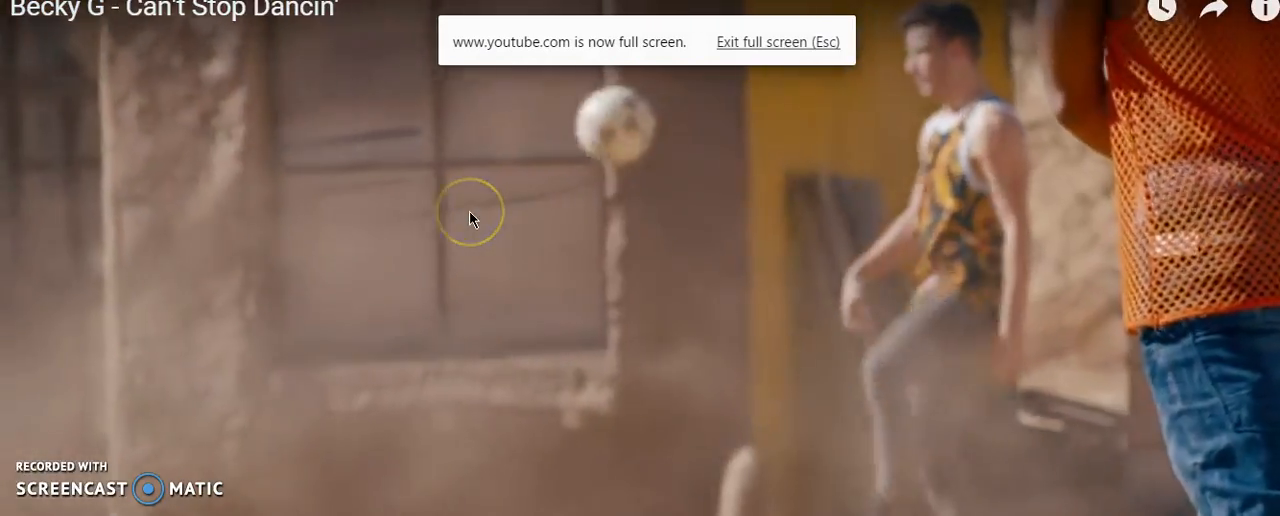
- Leave full-screen playback so the URL can be edited to 'listenonrepeat'
{"action": "key", "text": "Escape"}
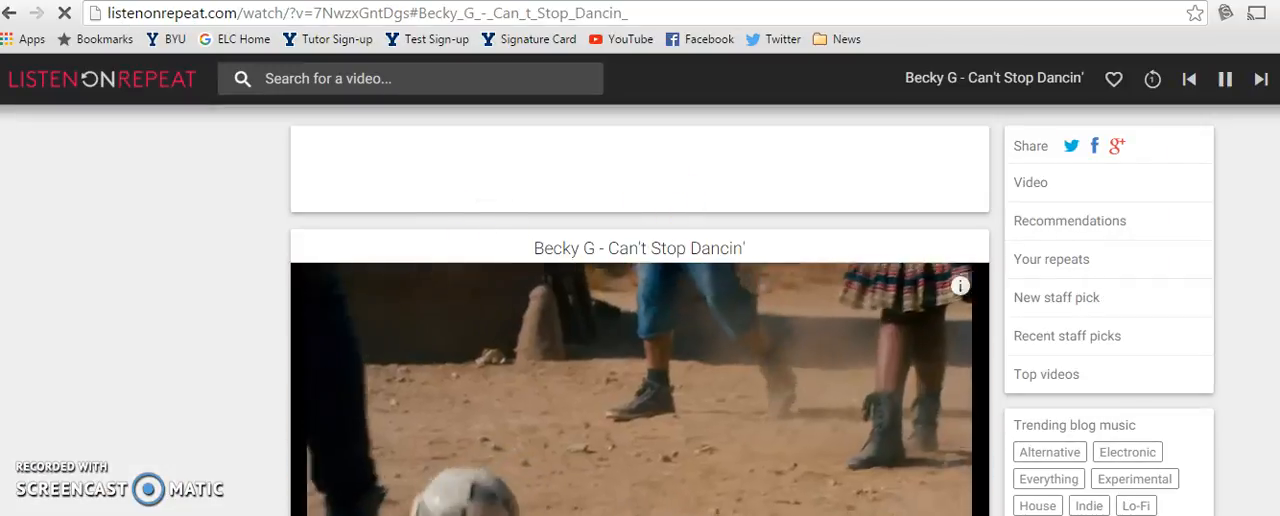
- Restart the Becky G video from the beginning and resume playback on ListenOnRepeat
{"action": "left_click", "coordinate": [1226, 80]}
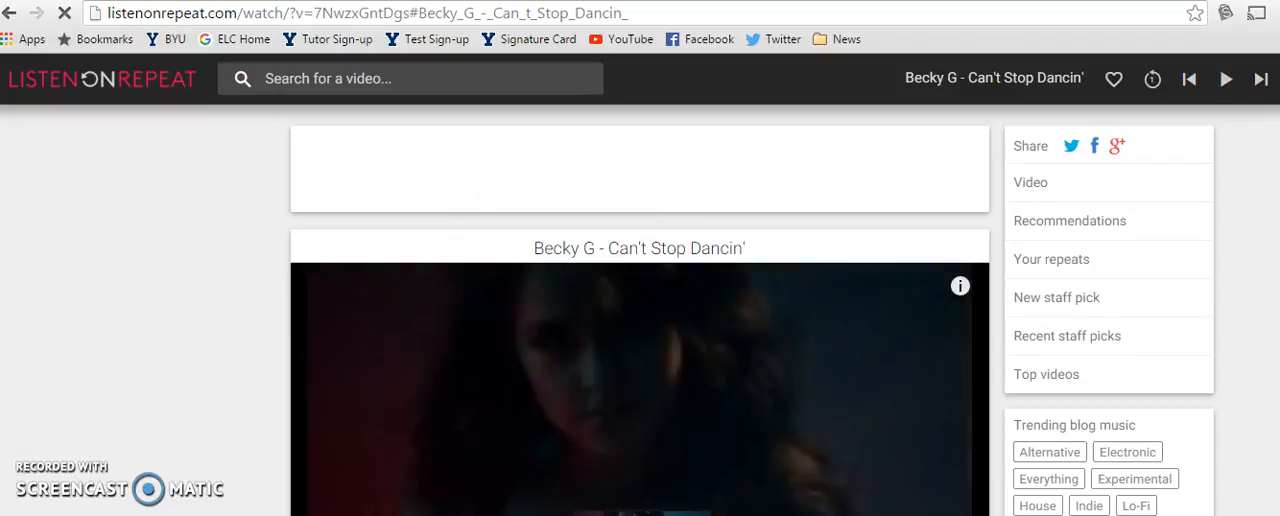
{"action": "left_click", "coordinate": [1228, 80]}
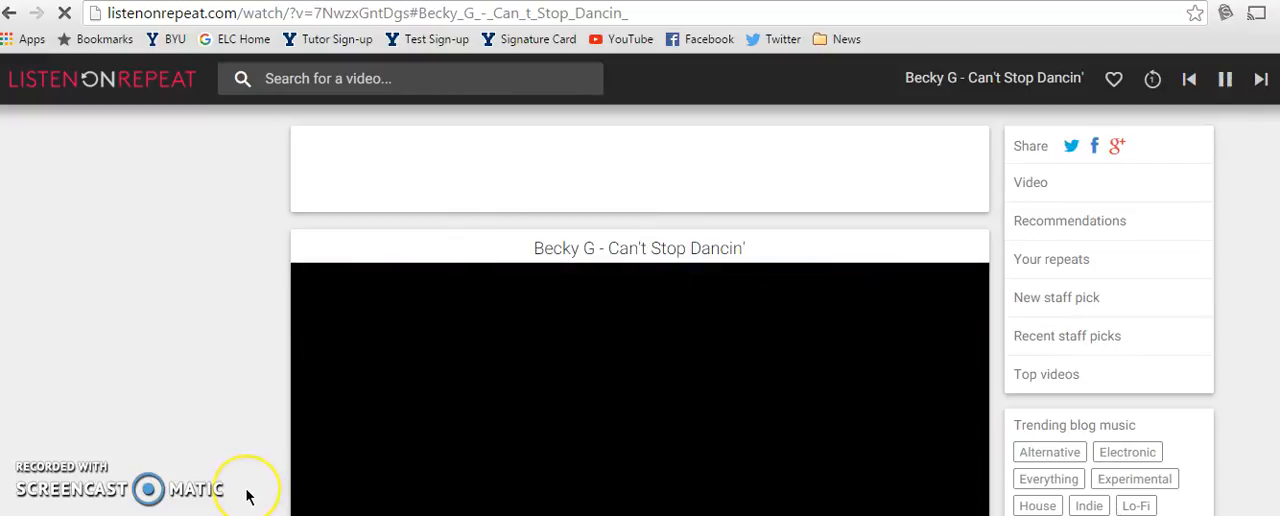